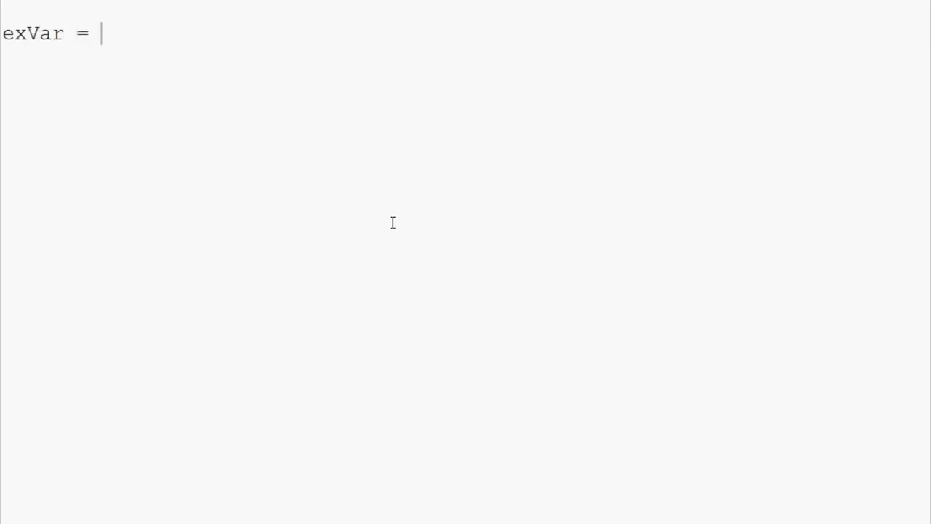
# Assign 100 to exVar and add print(exVar) on the next line
pyautogui.write('100')
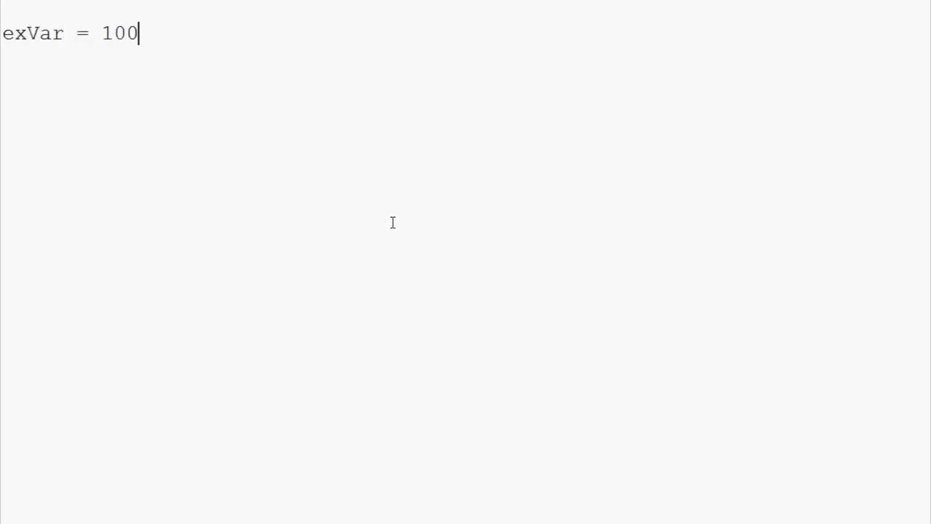
pyautogui.write('print(')
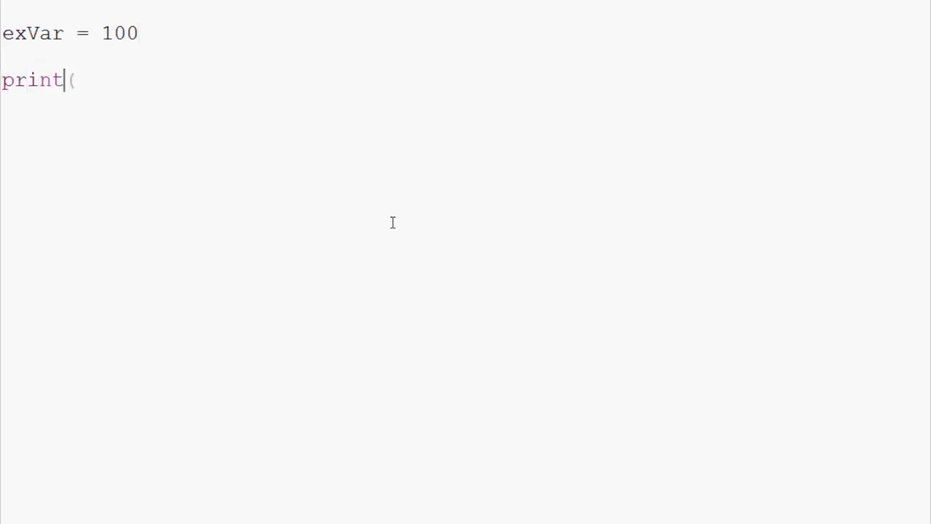
pyautogui.write('exVar)')
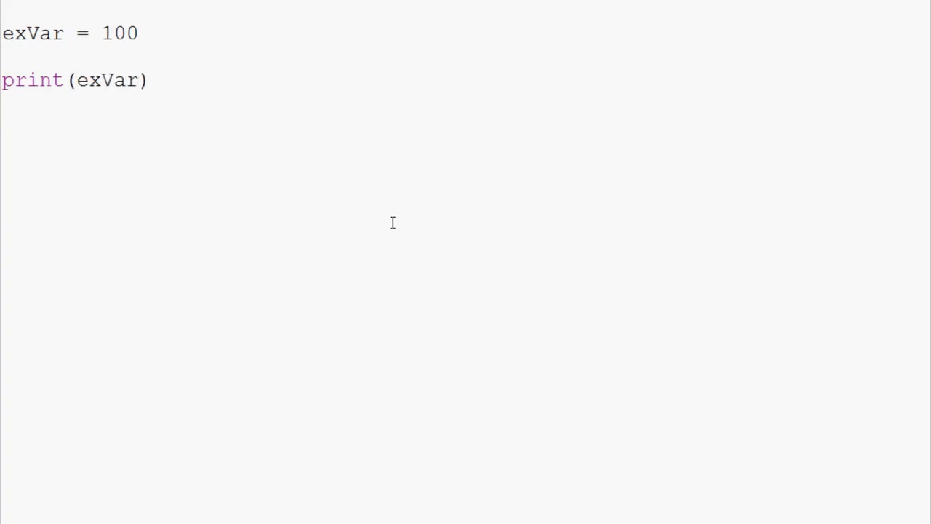
pyautogui.click(138, 80)
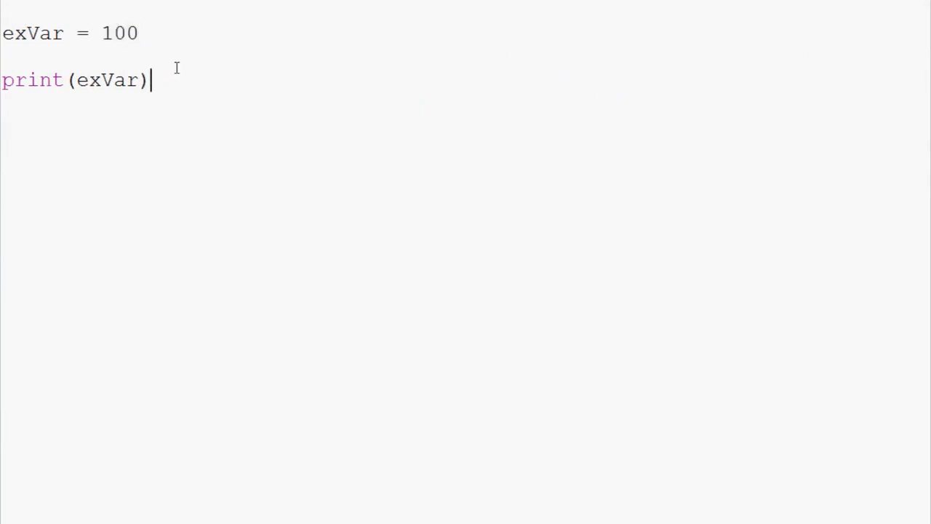
# Change exVar's value to the string '100' and run the script to show 100
pyautogui.tripleClick(72, 79)
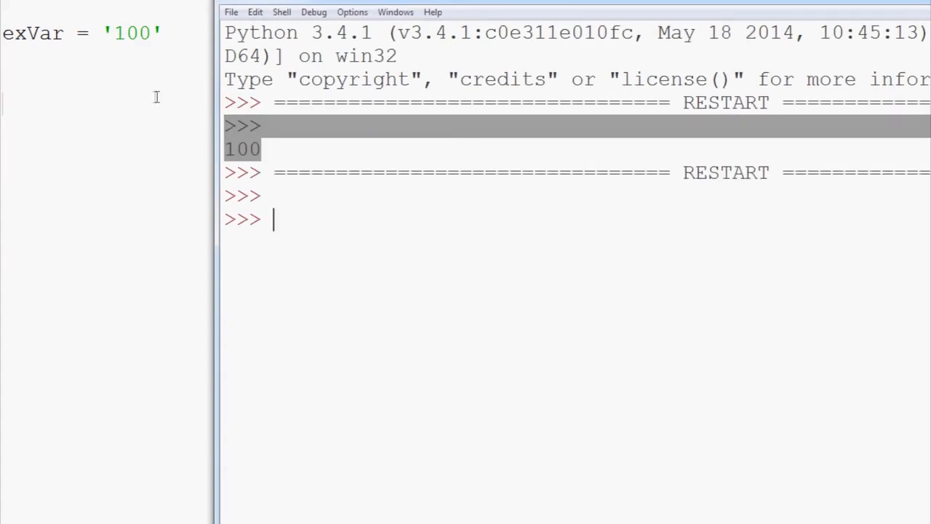
pyautogui.write('print()')
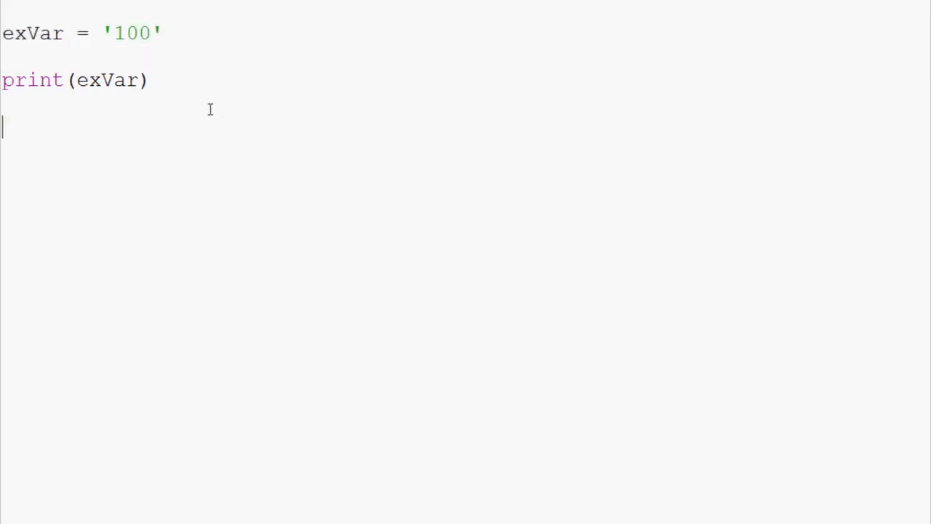
# Add the line opVar = exVar / 5.3 on line three
pyautogui.write('opVar =')
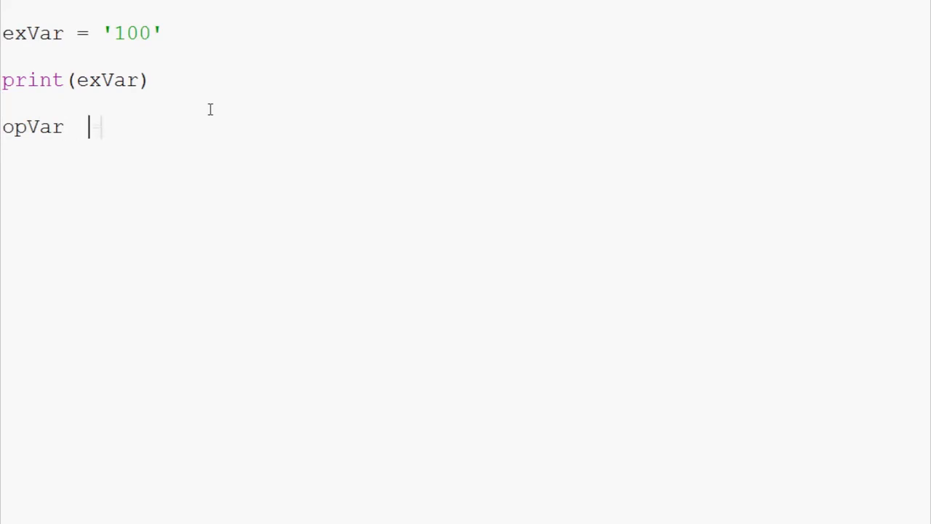
pyautogui.write('=')
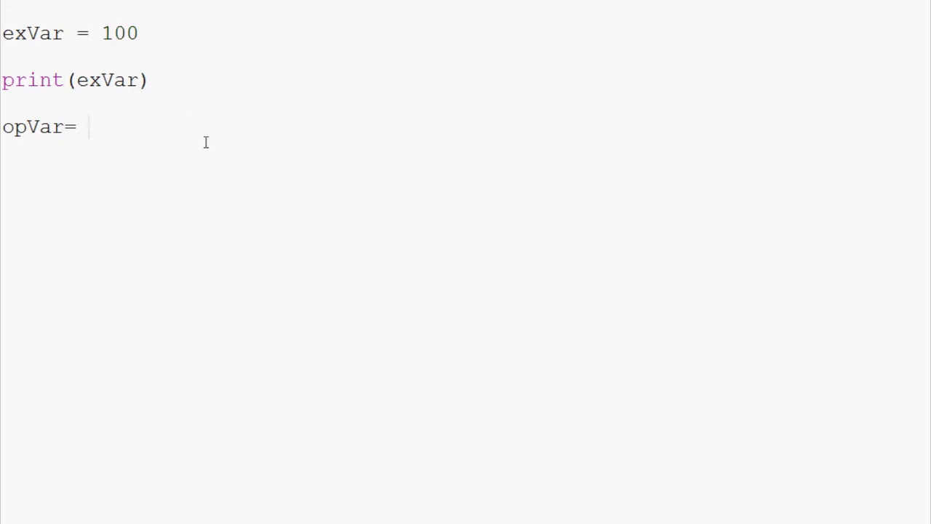
pyautogui.write('exVar /')
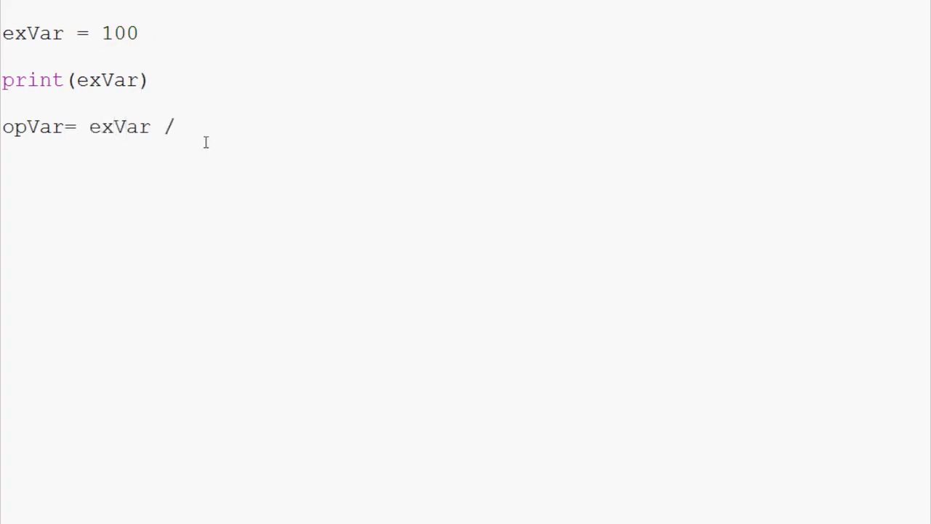
pyautogui.write('5.3')
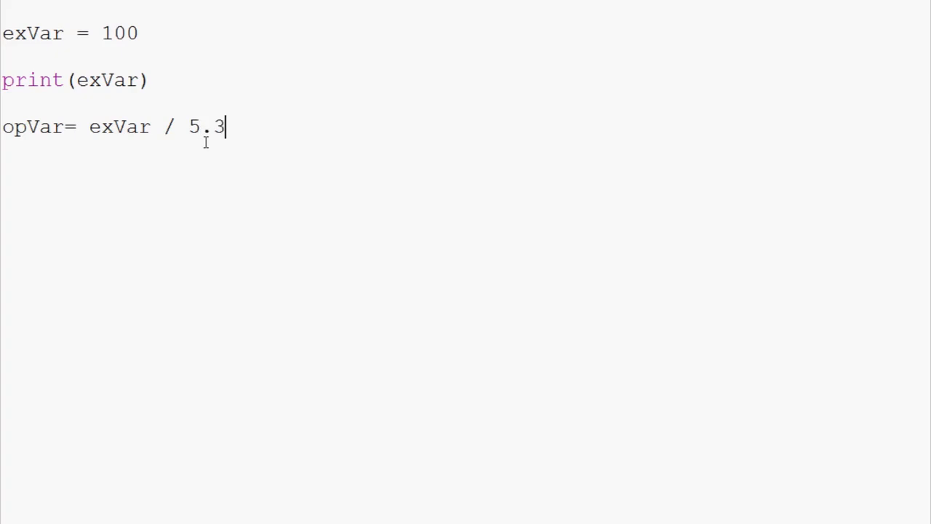
pyautogui.moveTo(58, 43)
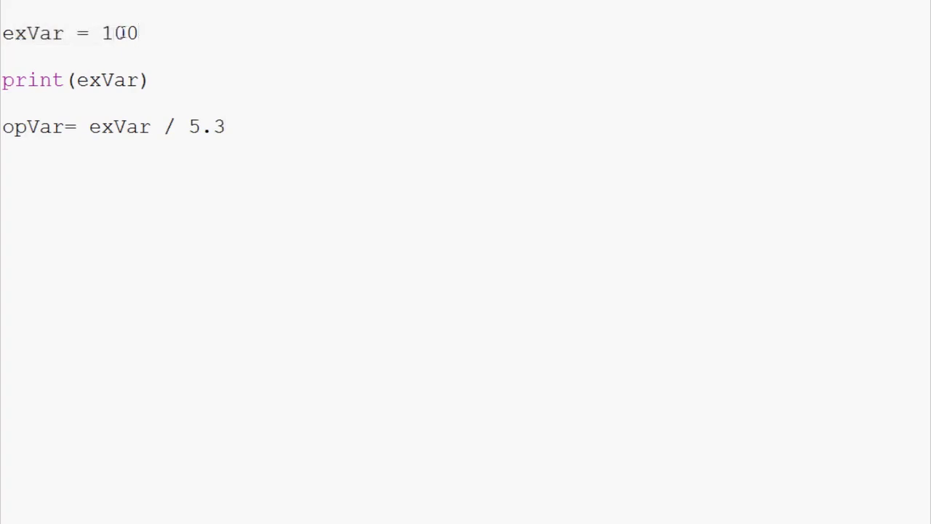
# Restore exVar to the plain number 100 and begin an empty print() call
pyautogui.doubleClick(119, 32)
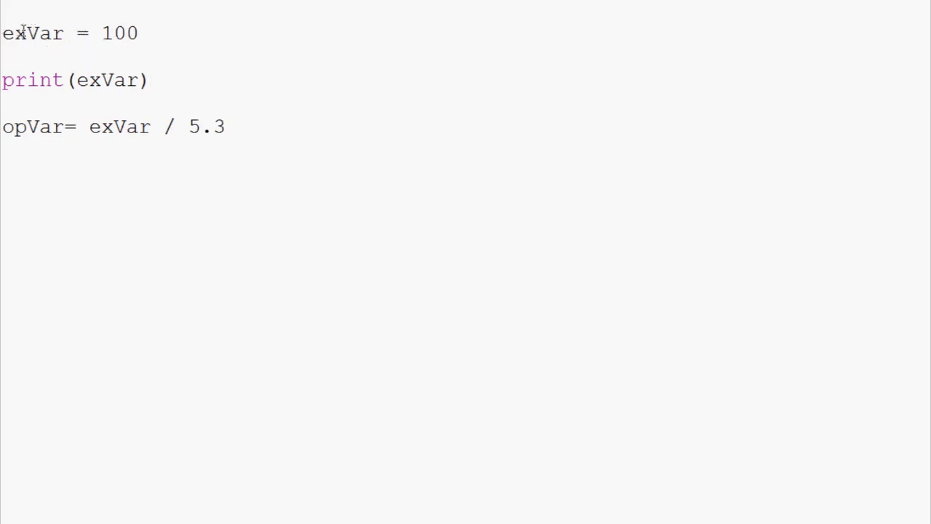
pyautogui.doubleClick(107, 80)
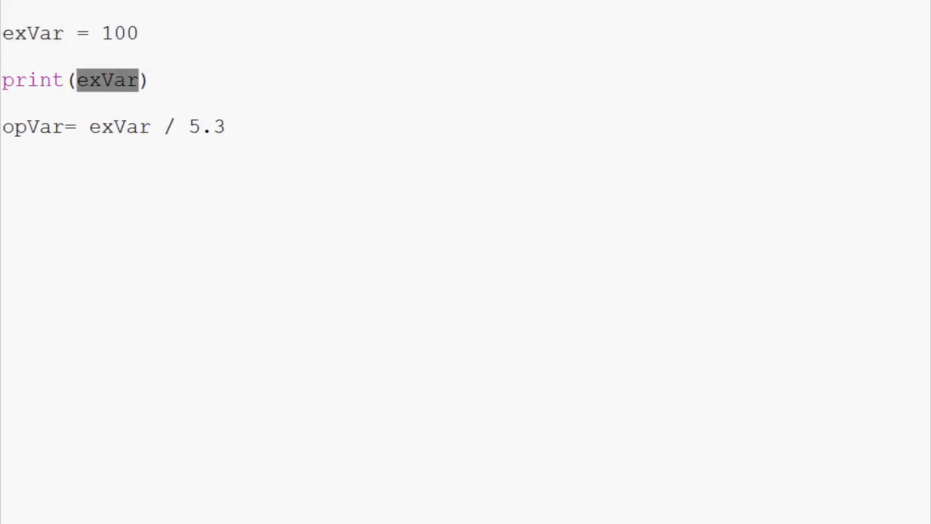
pyautogui.click(27, 126)
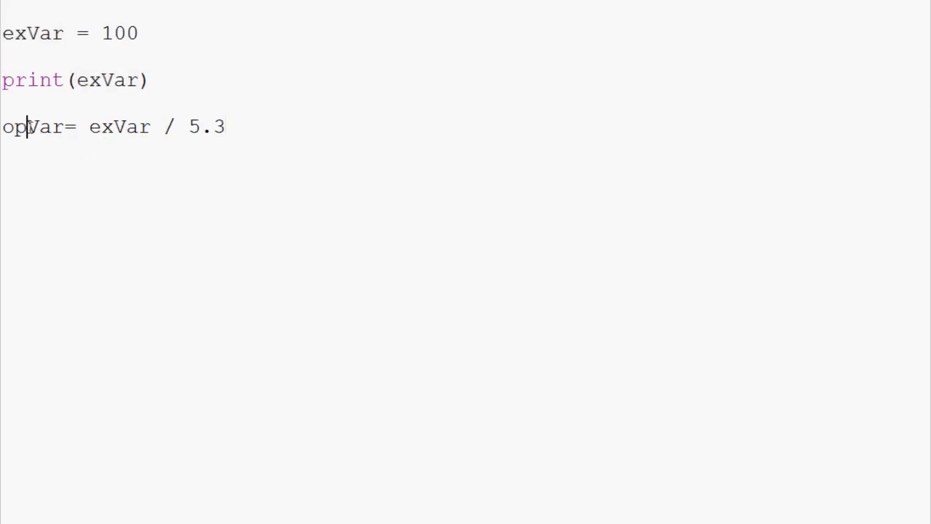
pyautogui.moveTo(25, 126); pyautogui.dragTo(226, 126)
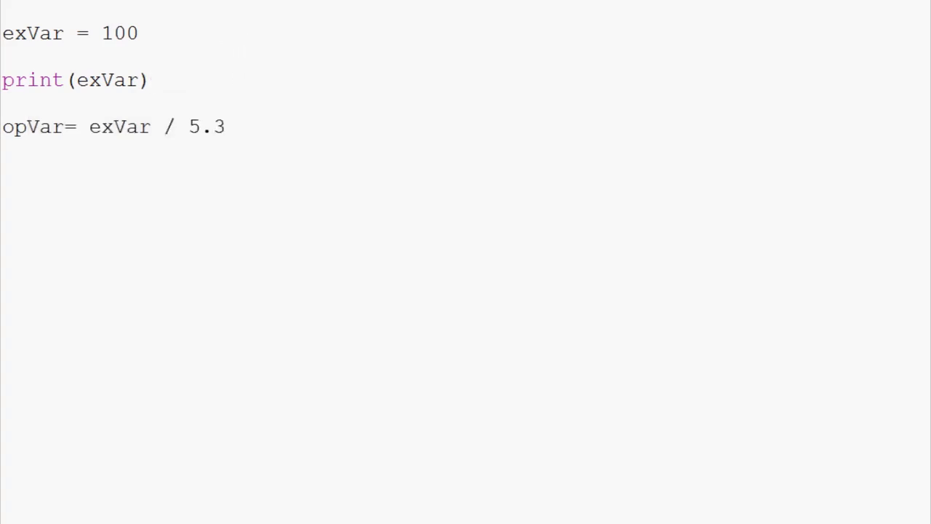
pyautogui.click(149, 80)
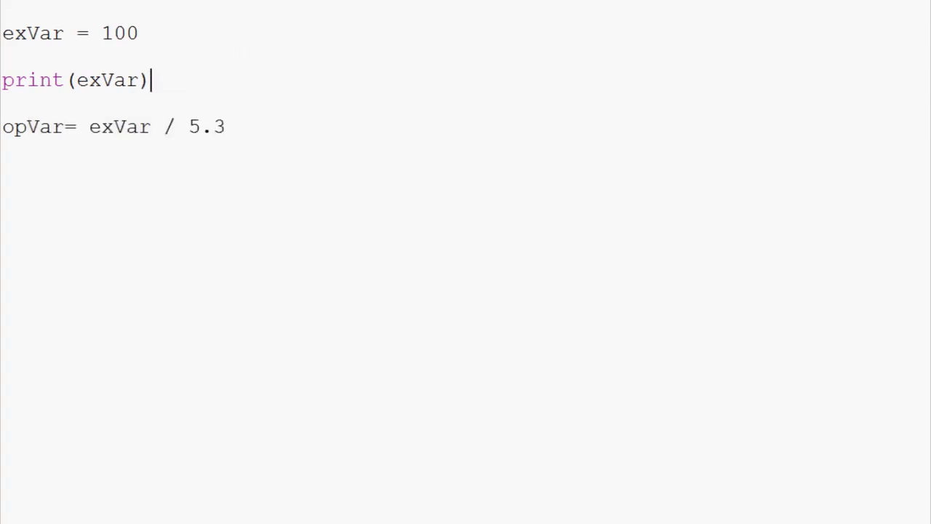
pyautogui.tripleClick(72, 80)
pyautogui.write('print(')
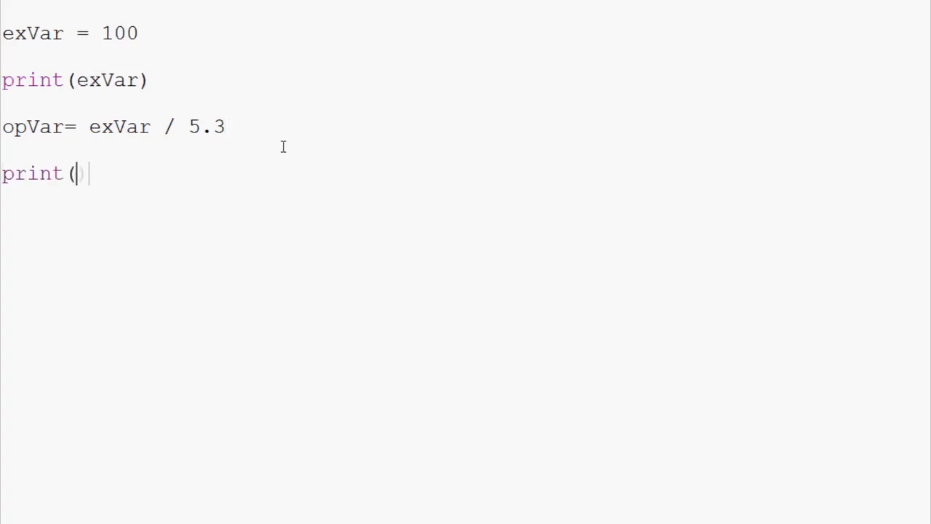
# Run the script printing opVar, showing 100 and 18.867924528301888 in the shell
pyautogui.press('F5')
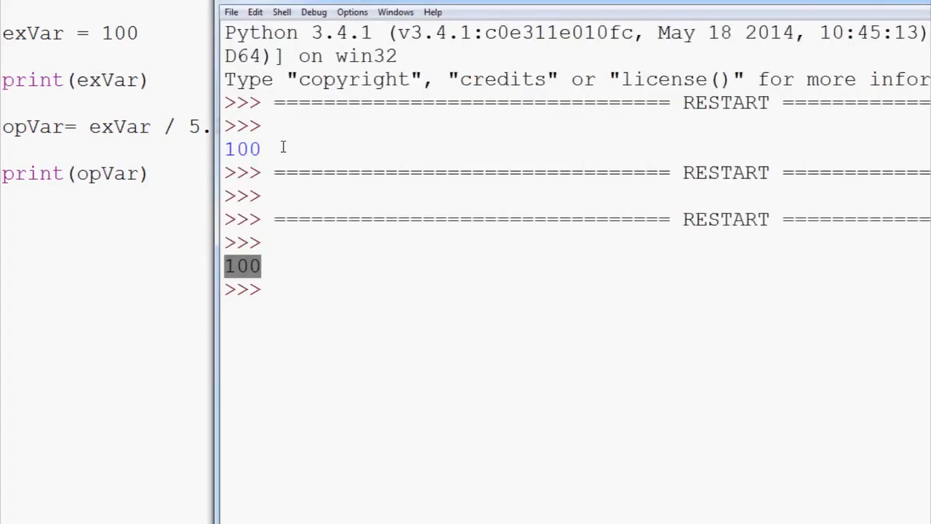
pyautogui.press('F5')
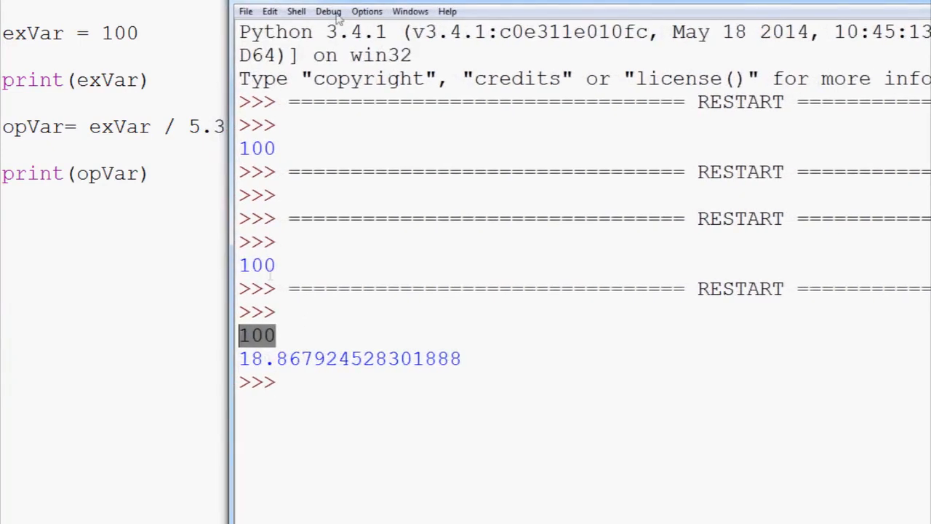
pyautogui.click(264, 357)
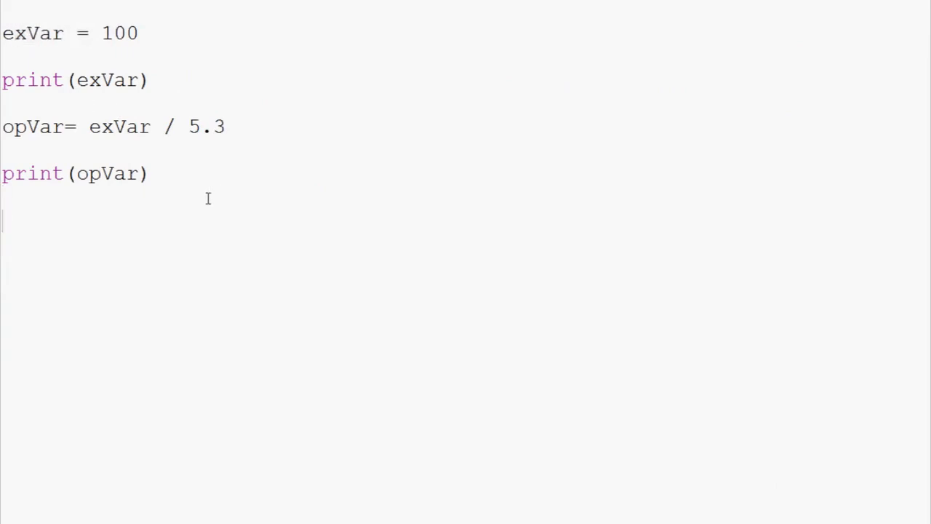
# Type 1var = 5 on line five, then delete the invalid name 1var
pyautogui.write('1')
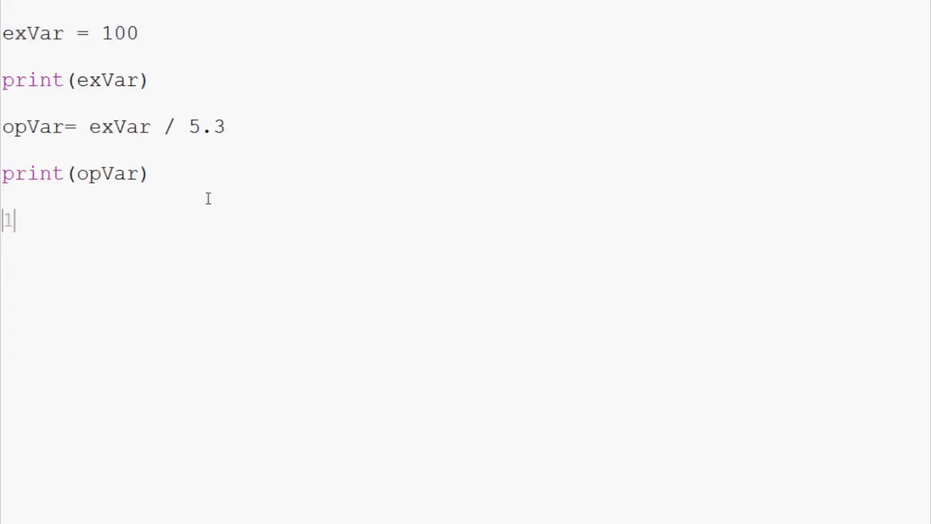
pyautogui.write('var =')
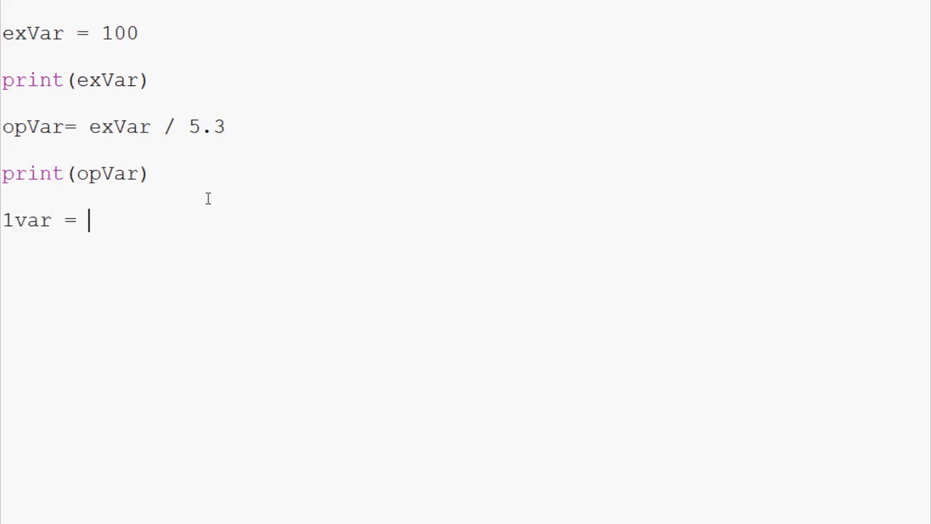
pyautogui.write('5')
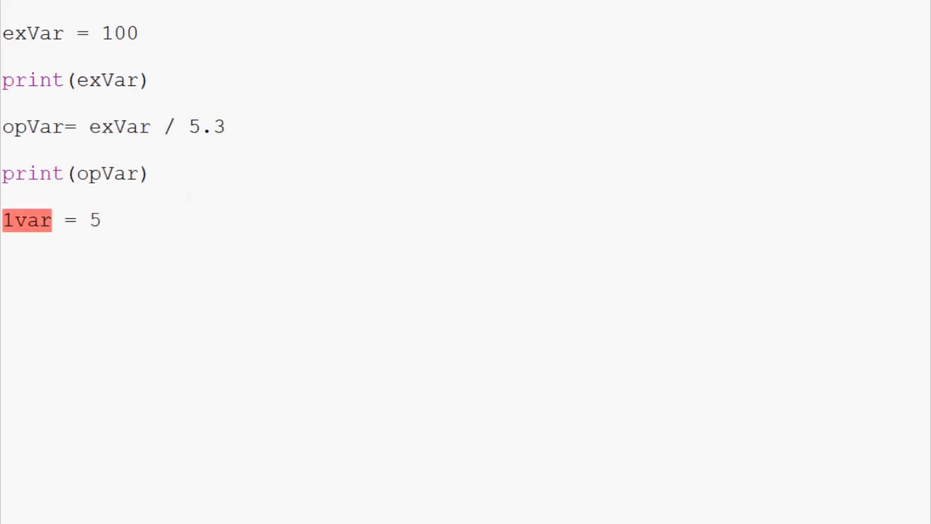
pyautogui.click(26, 220)
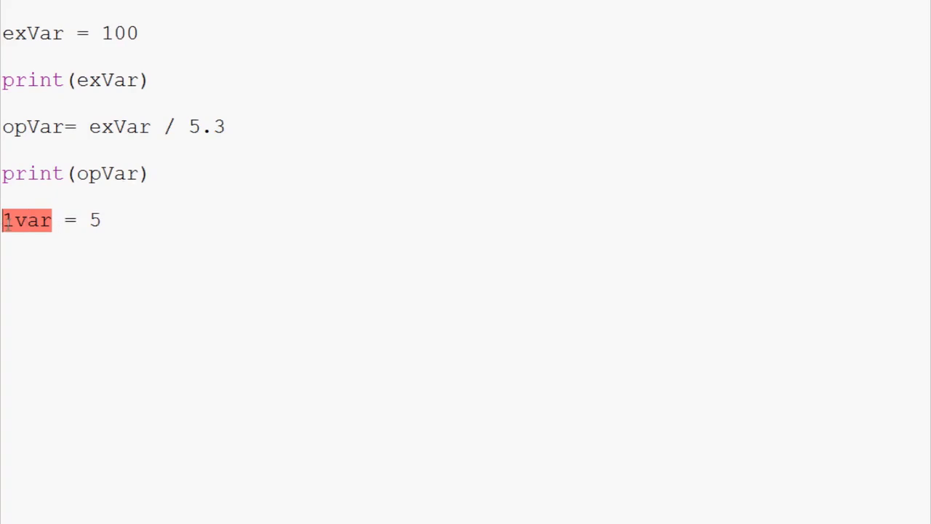
pyautogui.moveTo(32, 249)
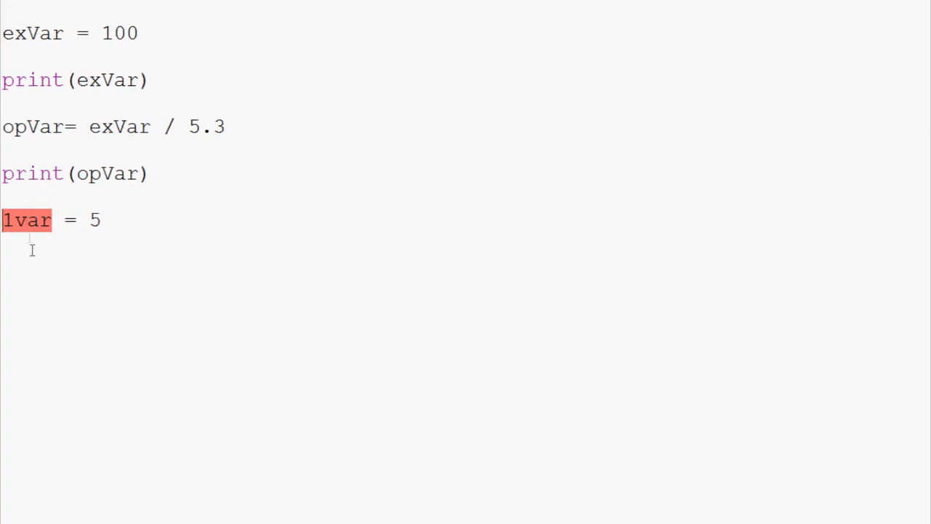
pyautogui.press('Delete')
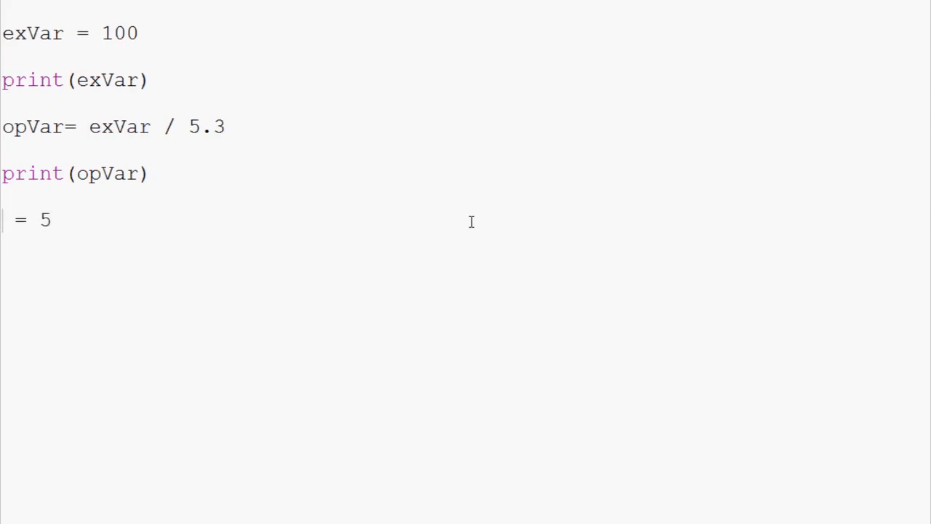
# Name the fifth-line variable _100ma and add print(_100ma) below it
pyautogui.write('100am')
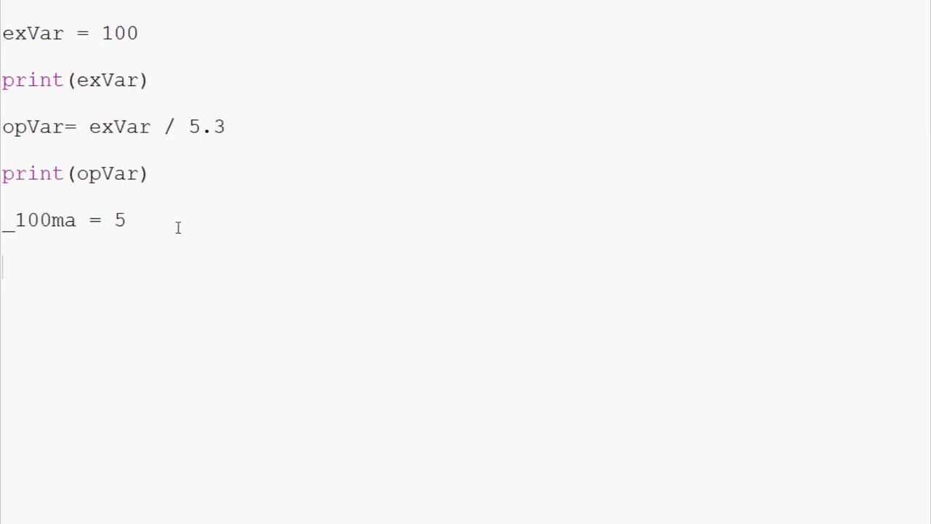
pyautogui.write('print (')
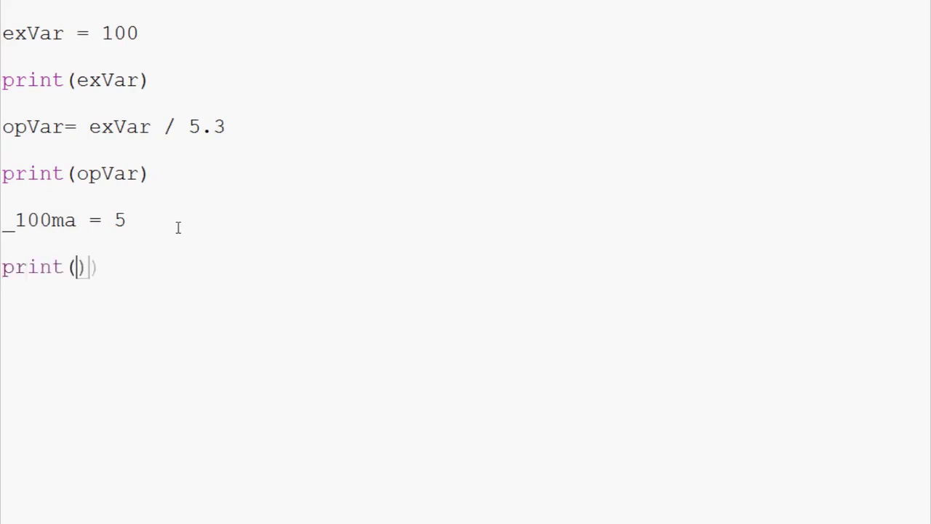
pyautogui.write('_100ma')
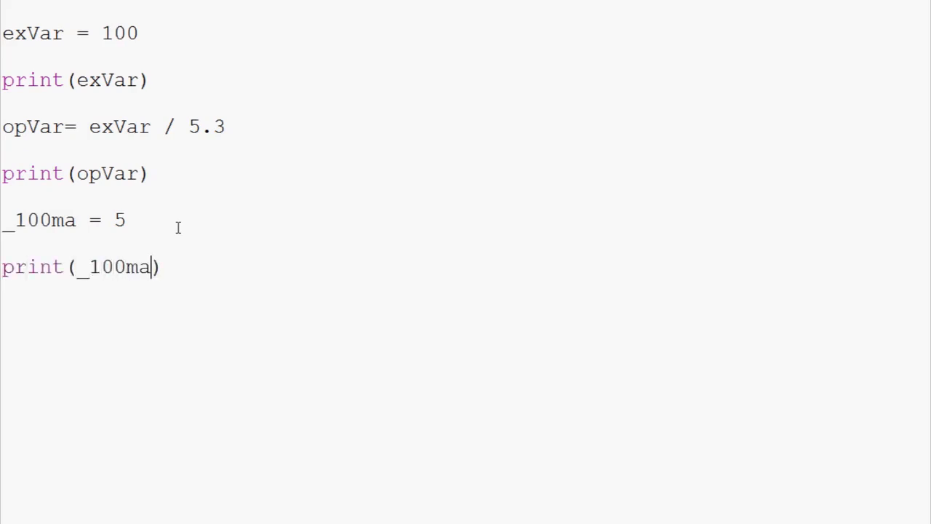